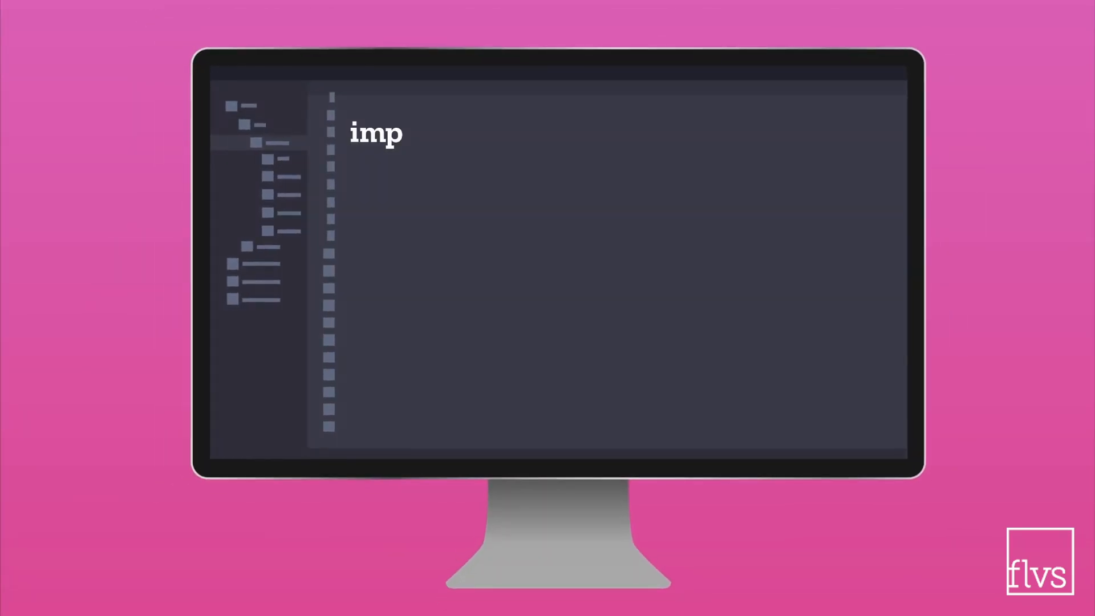
- Type 'import turtle' and a '# Draw square' comment into the editor
{"action": "type", "text": "ort turtle"}
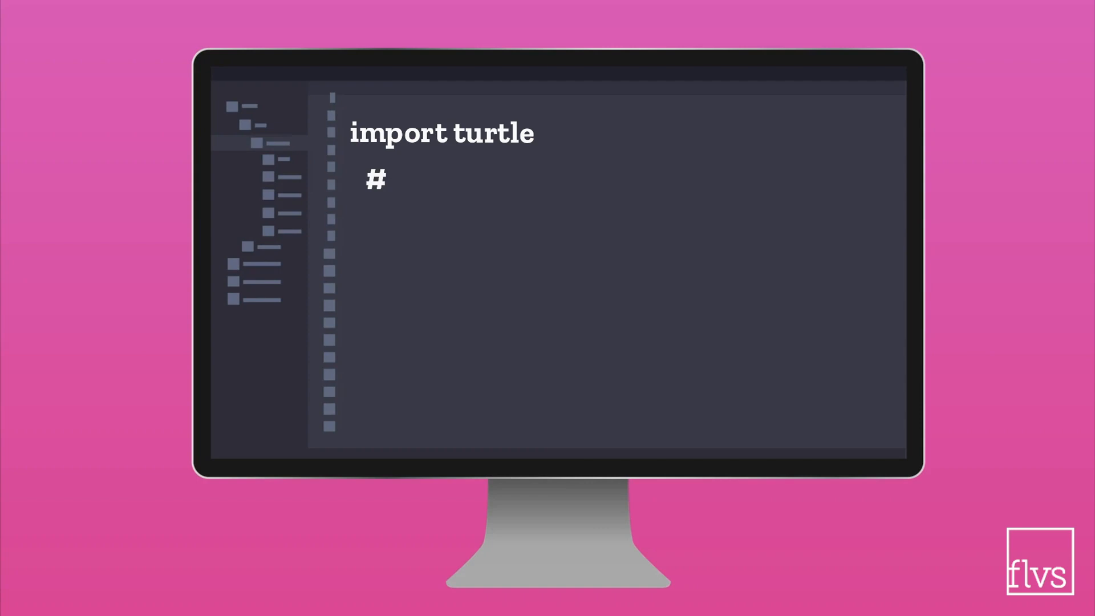
{"action": "type", "text": "Draw square"}
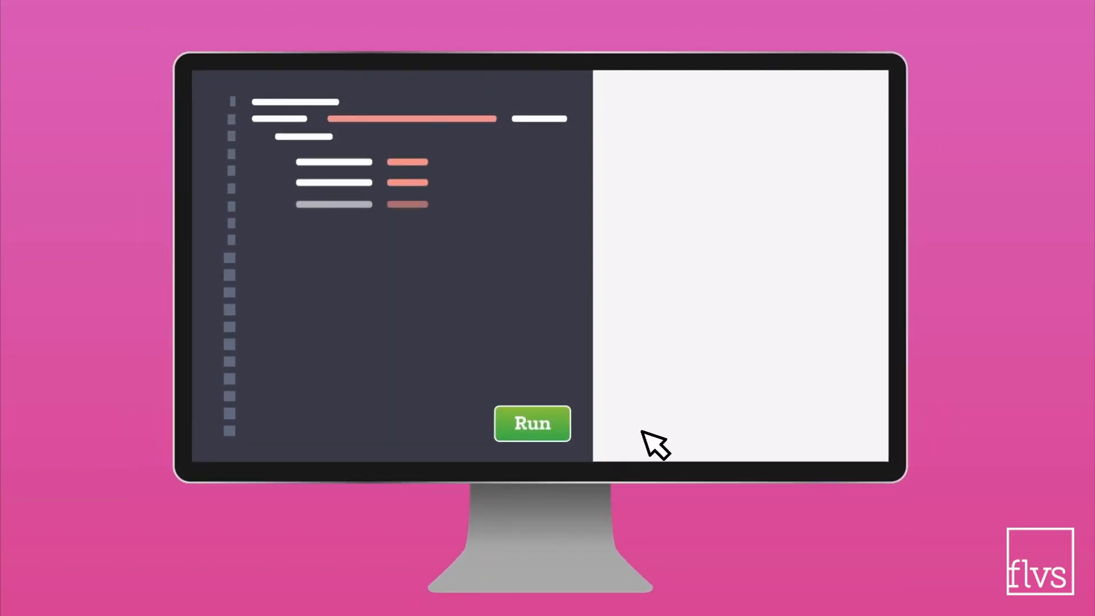
- Run the script, then switch on repeat in the phone's music player
{"action": "left_click", "coordinate": [532, 424]}
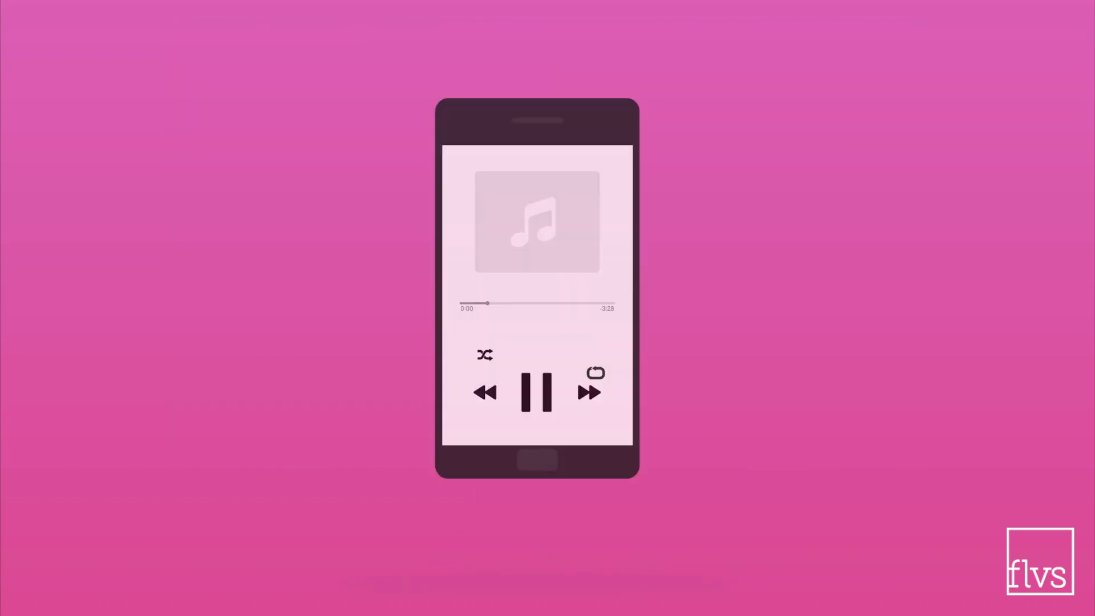
{"action": "left_click", "coordinate": [594, 373]}
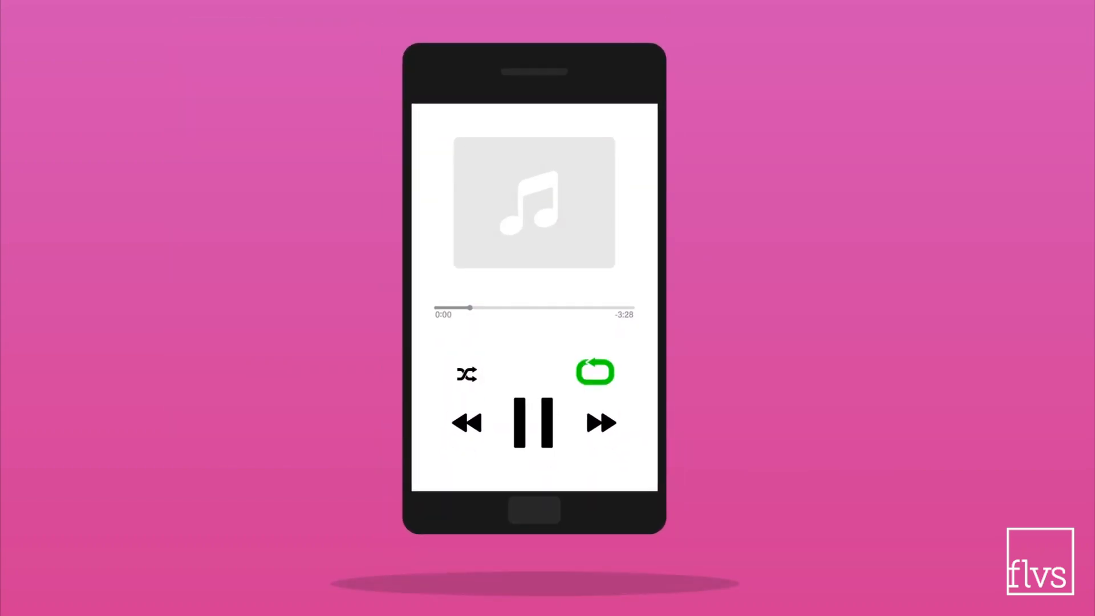